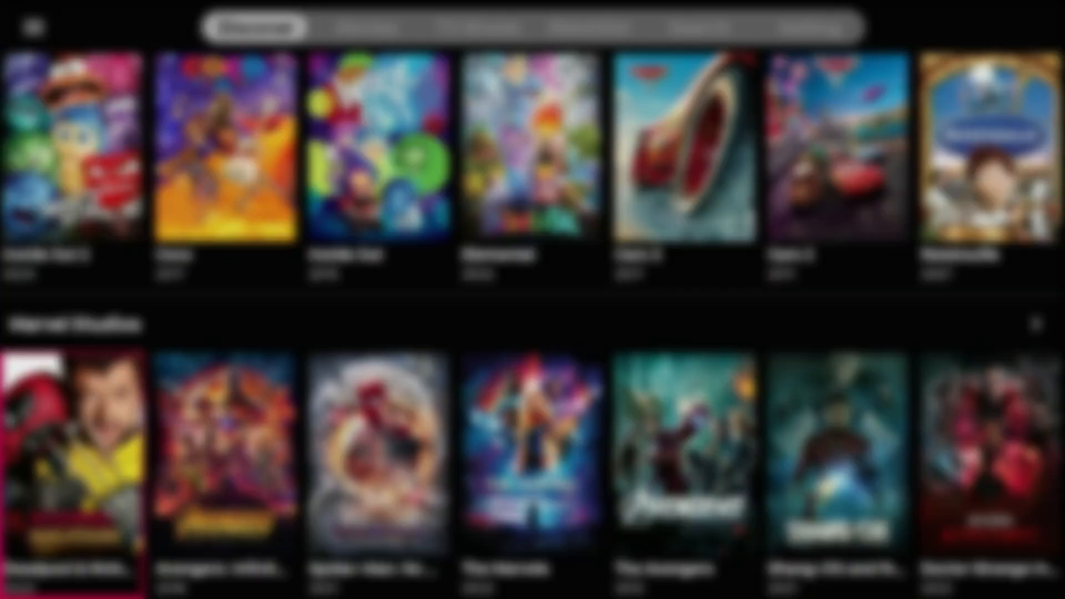
- Scroll down through the studio and network catalogue rows before heading back to the home screen
scroll(down, 3)
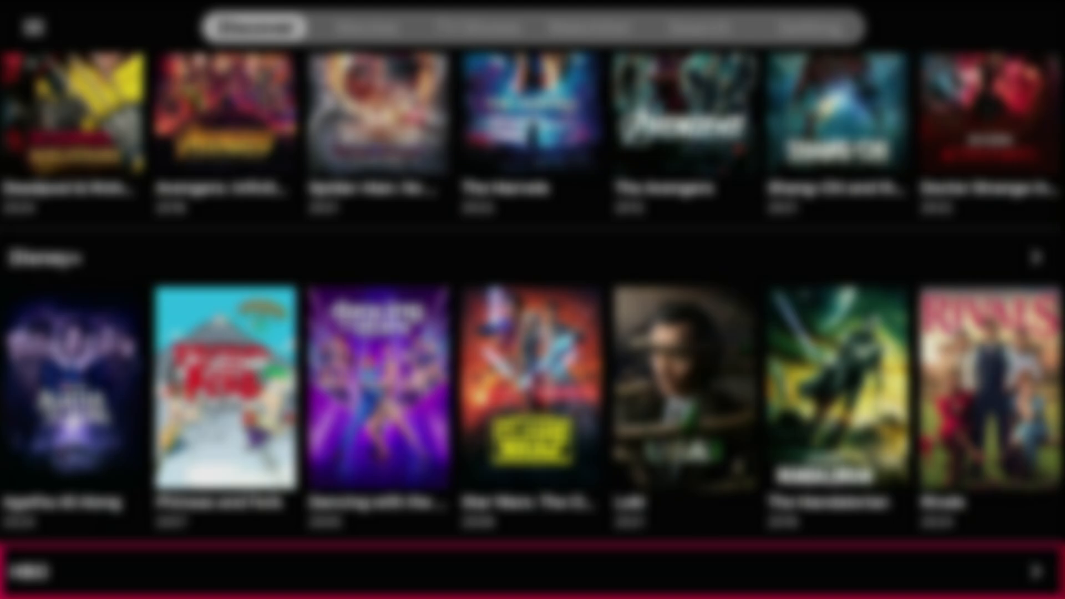
scroll(down, 3)
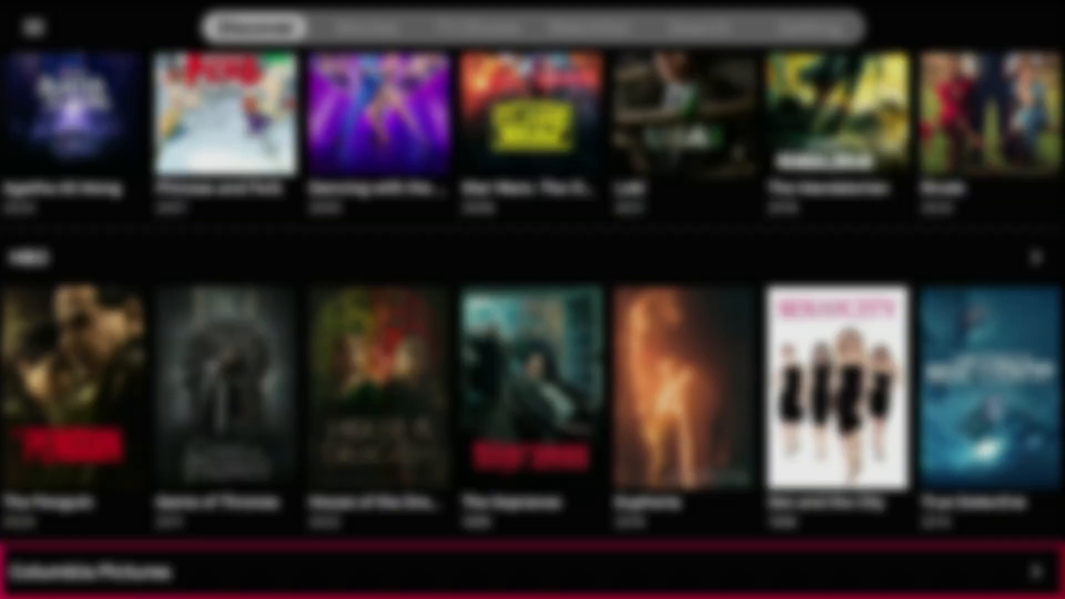
scroll(down, 3)
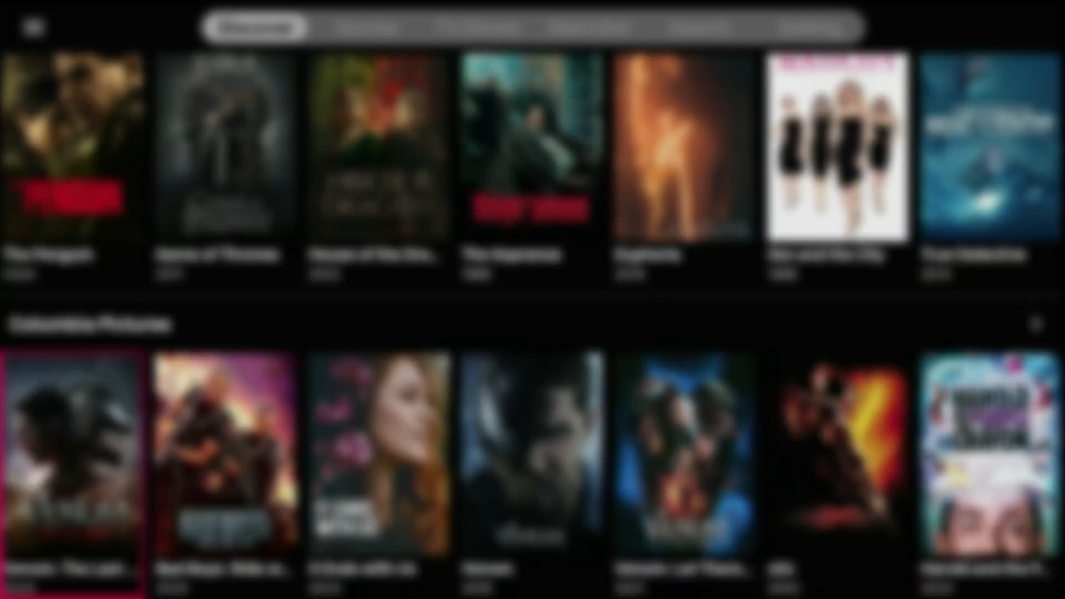
scroll(down, 3)
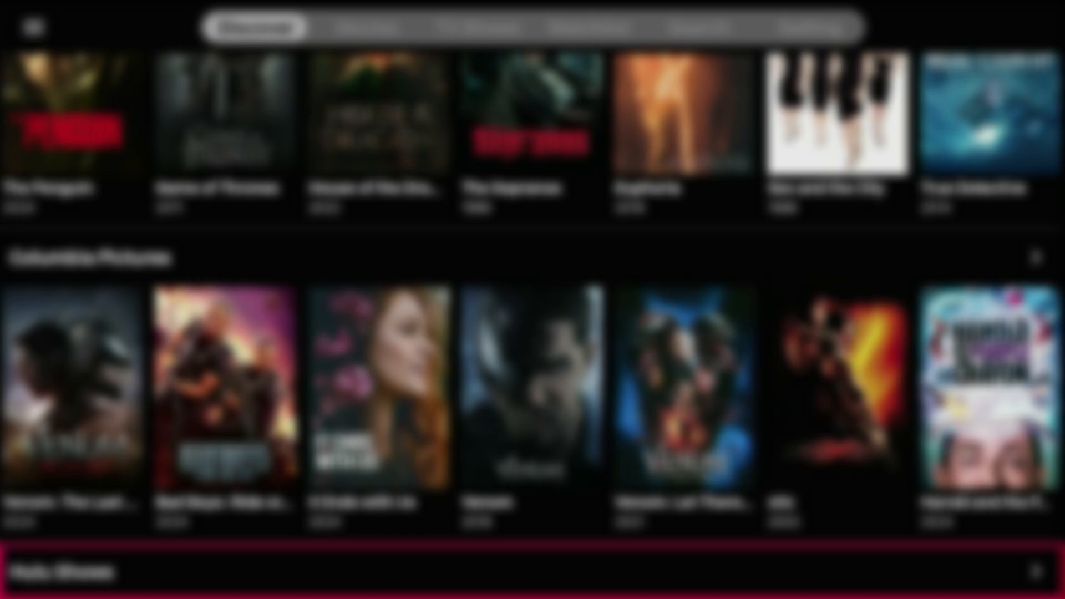
scroll(down, 3)
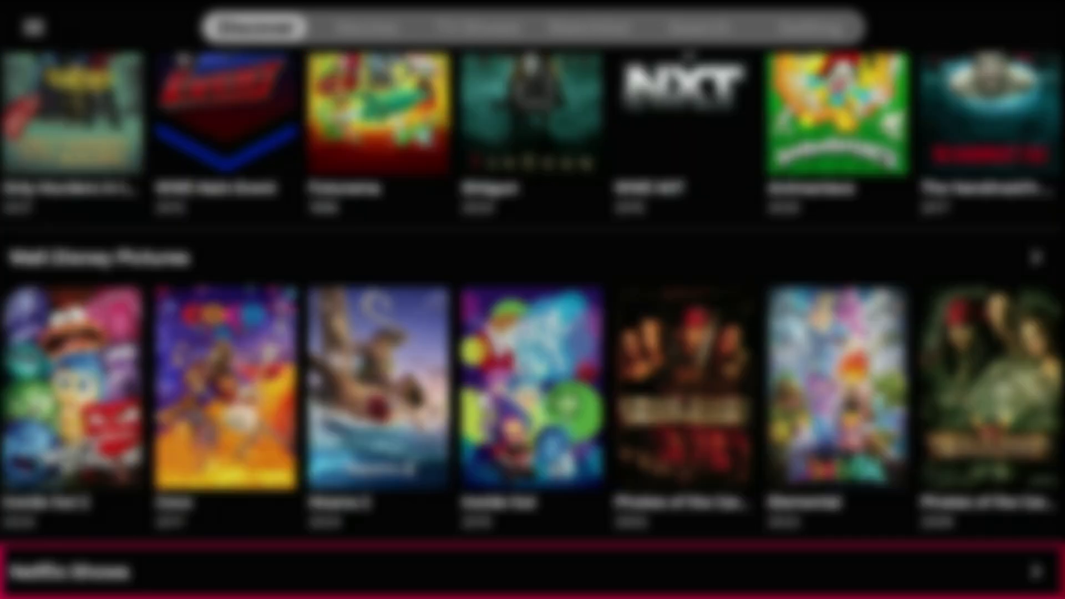
scroll(down, 3)
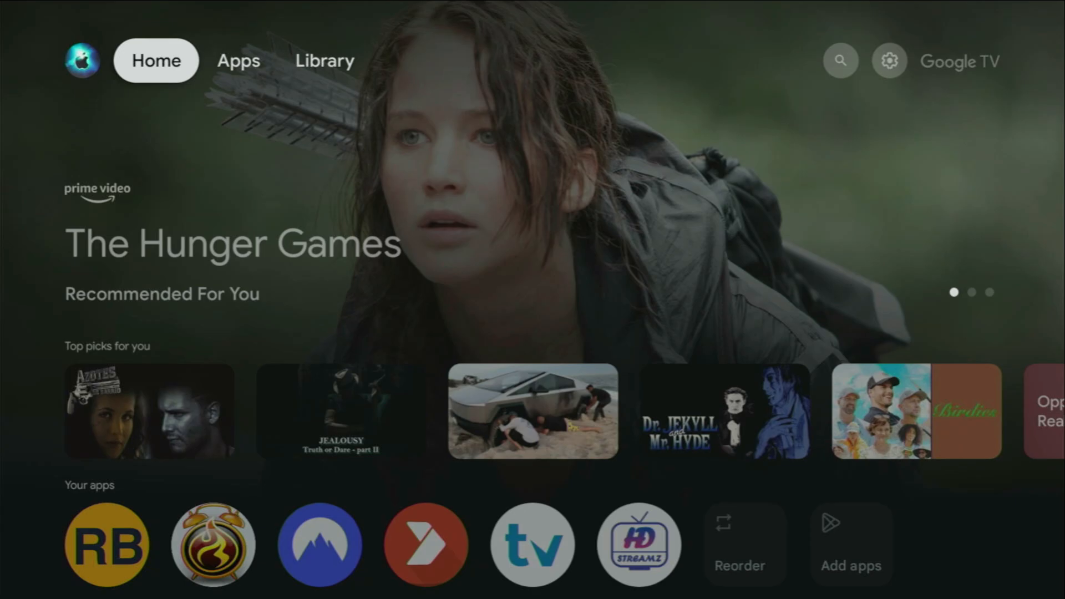
- Enter "downloader" in the Google TV search so Downloader by AFTVnews leads the Apps results
scroll(down, 3)
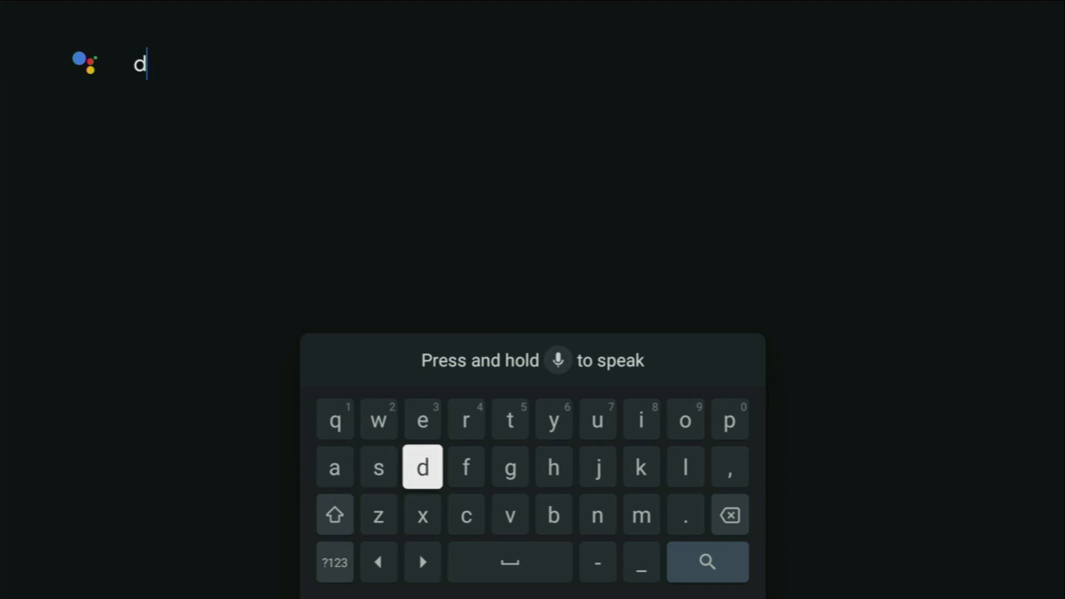
click(684, 419)
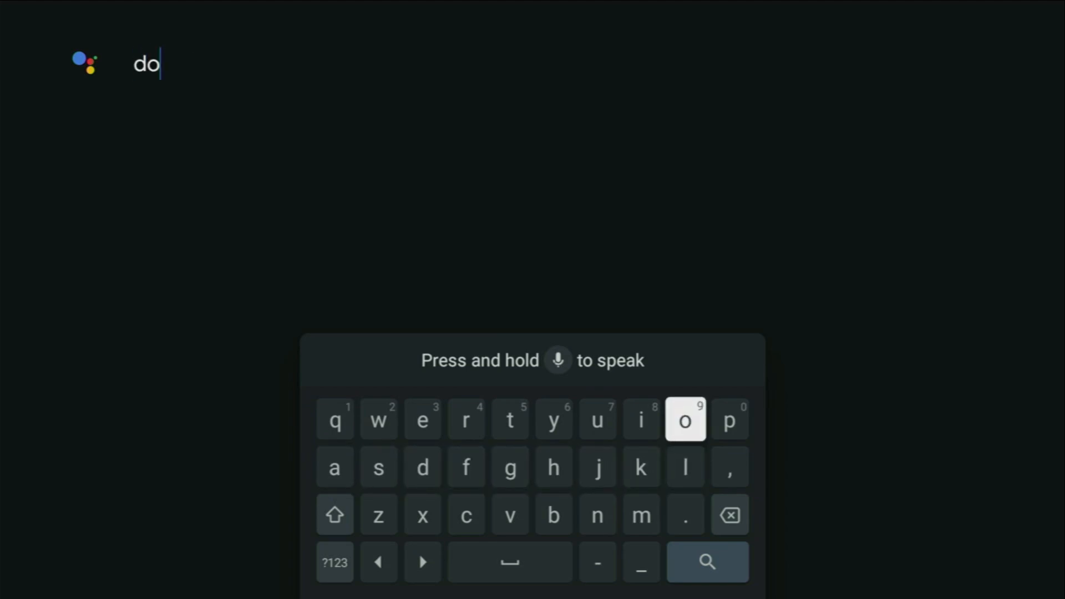
click(334, 420)
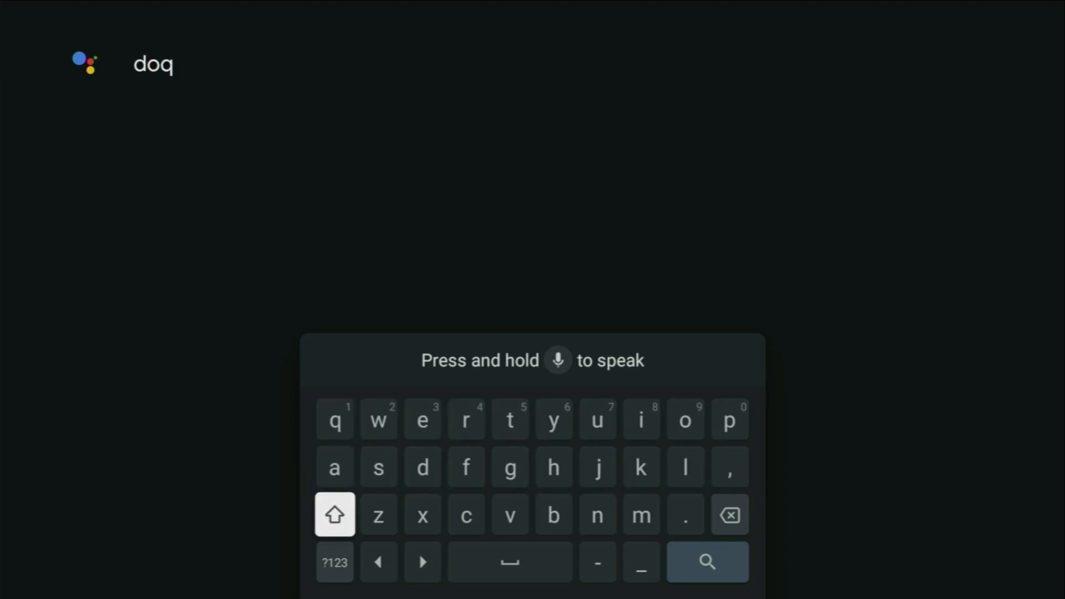
click(378, 419)
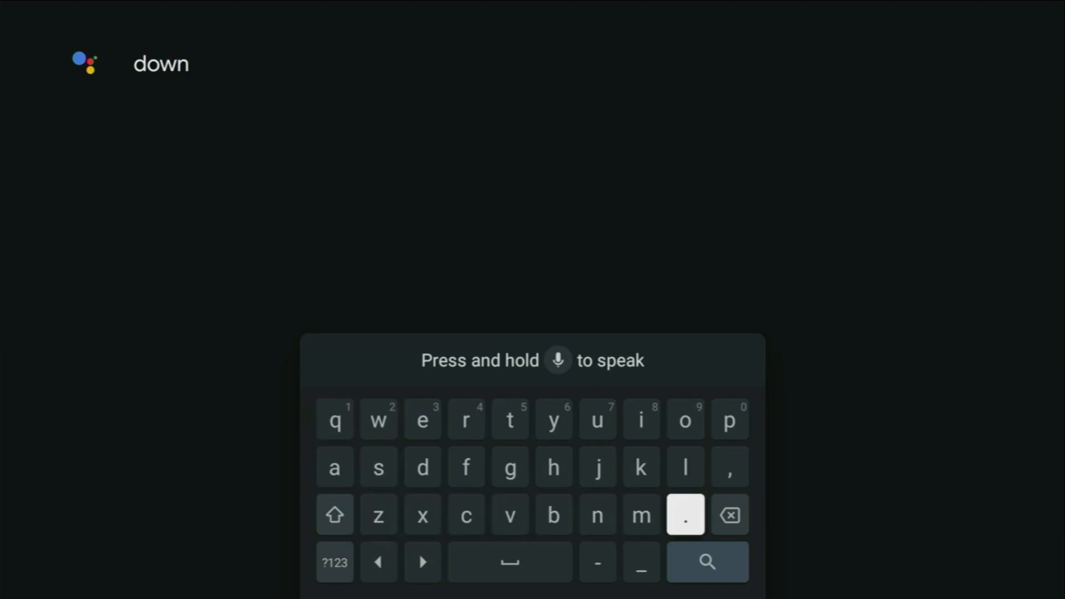
click(466, 420)
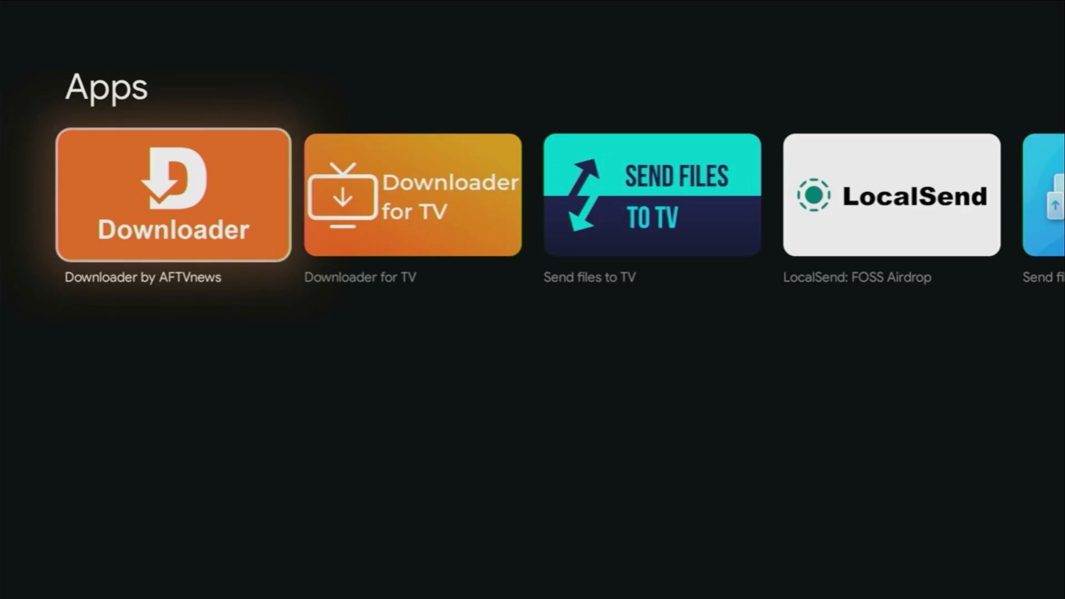
- Install Downloader by AFTVnews from its store listing
click(173, 195)
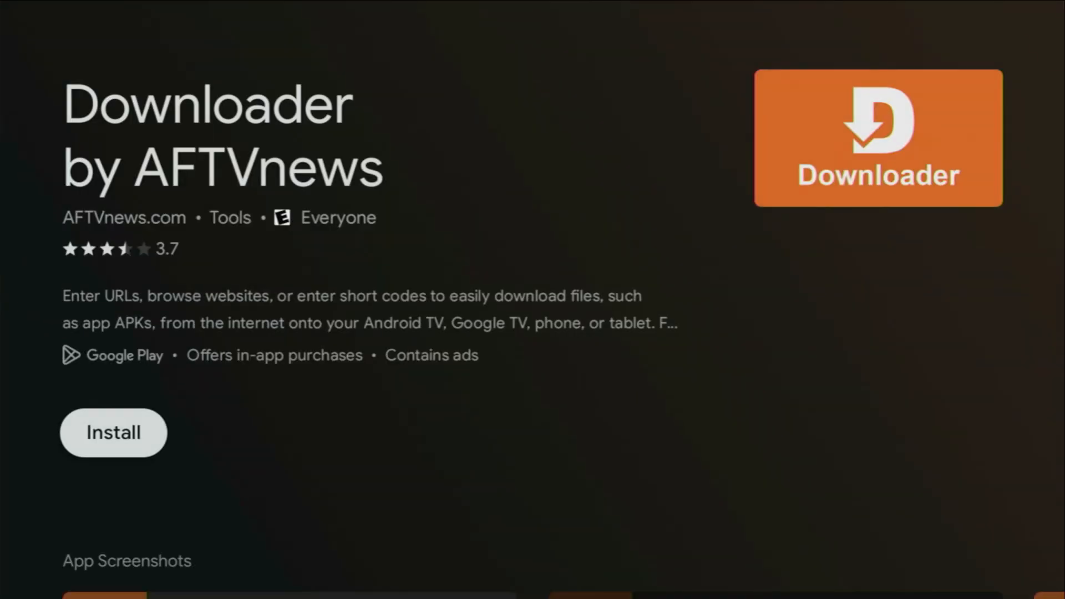
click(113, 432)
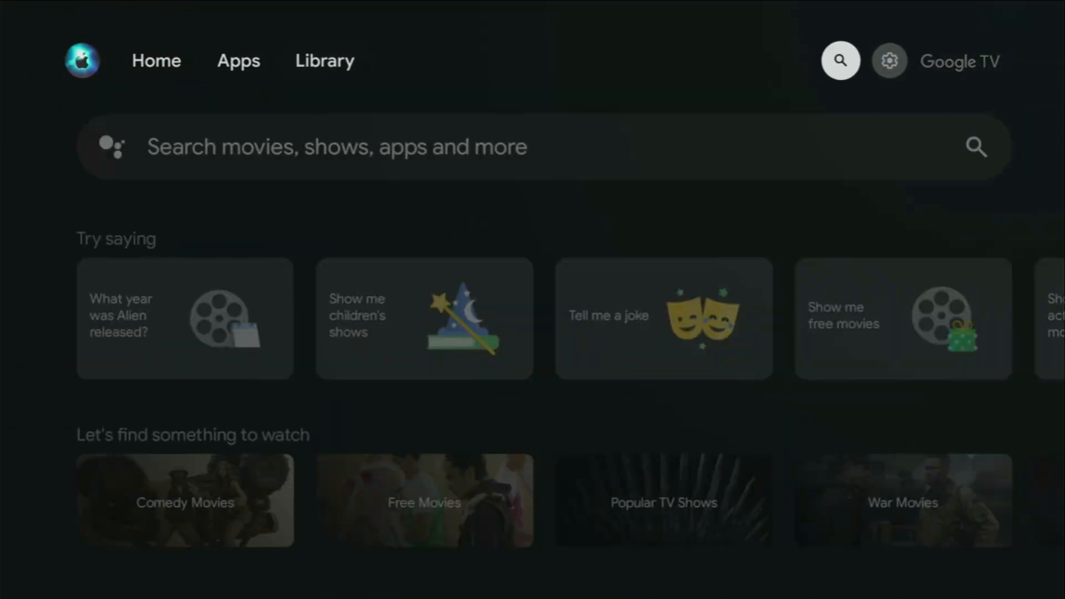
- Review the device's About information under All settings > System
click(889, 60)
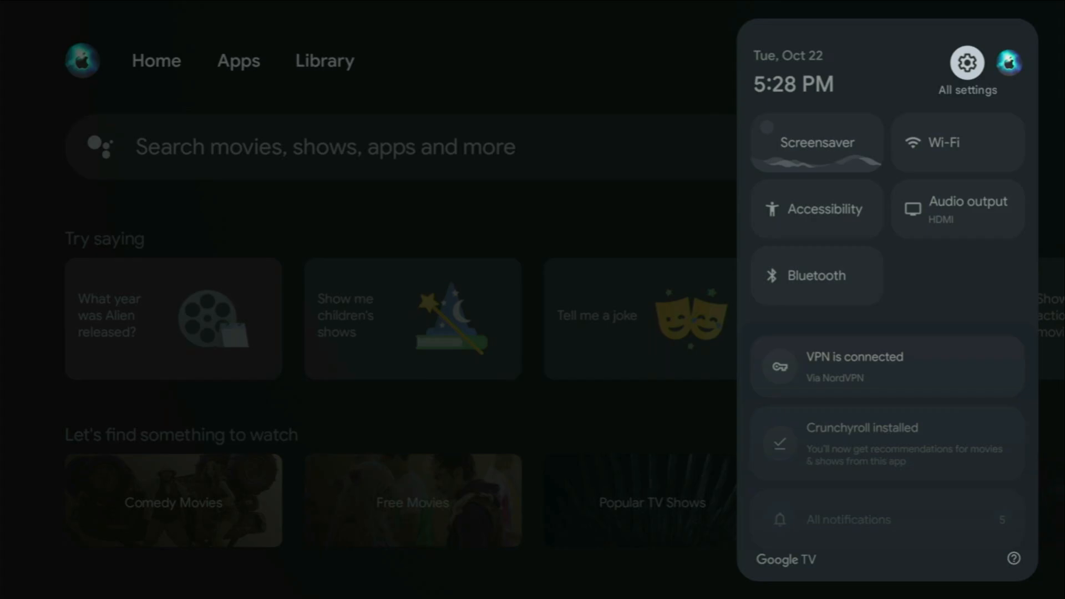
click(967, 62)
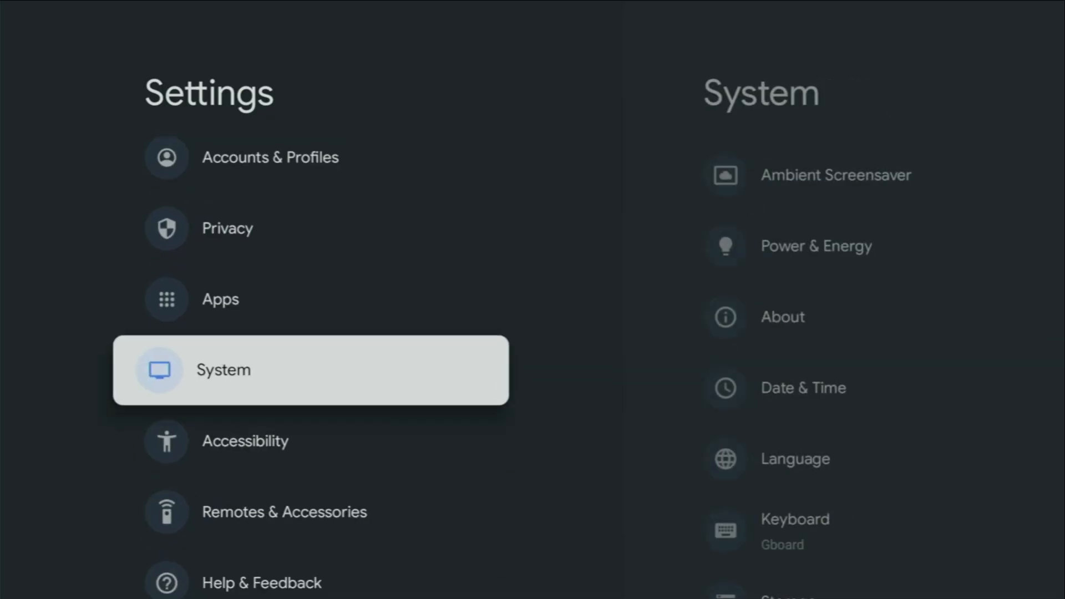
click(222, 369)
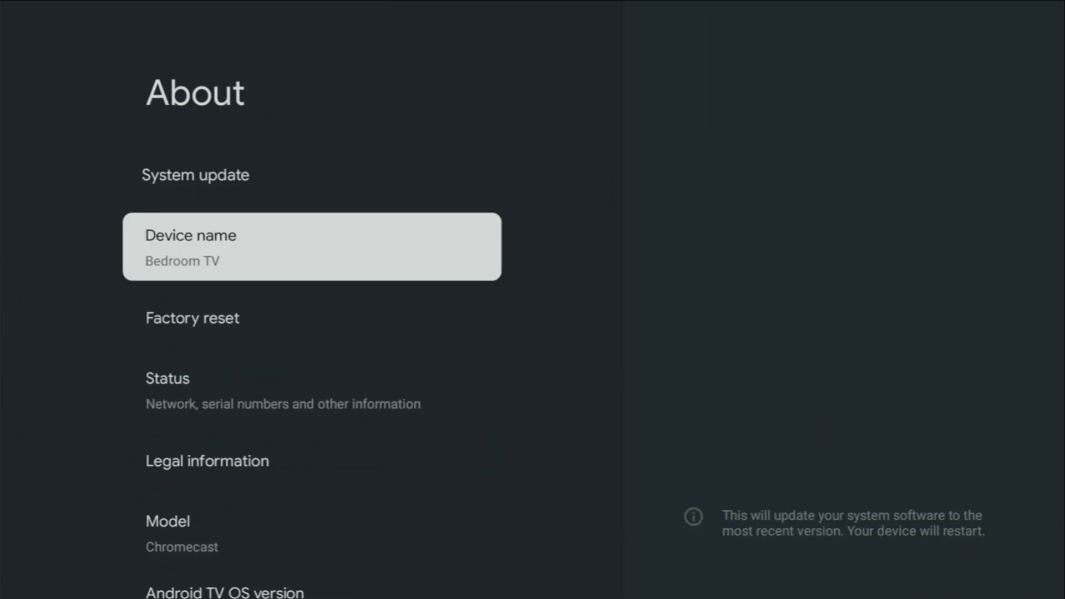
scroll(down, 3)
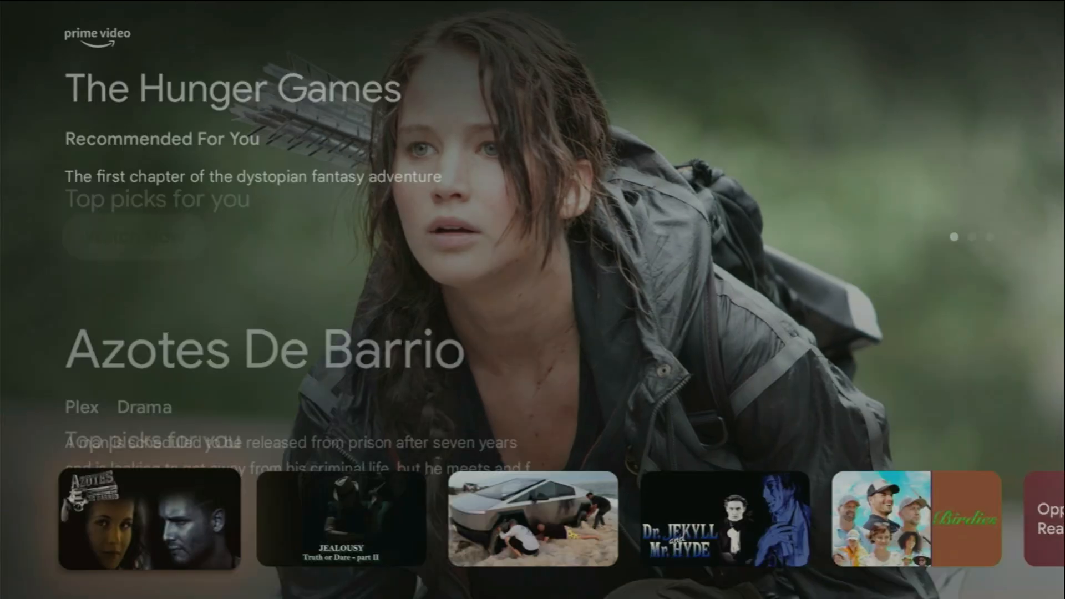
scroll(down, 3)
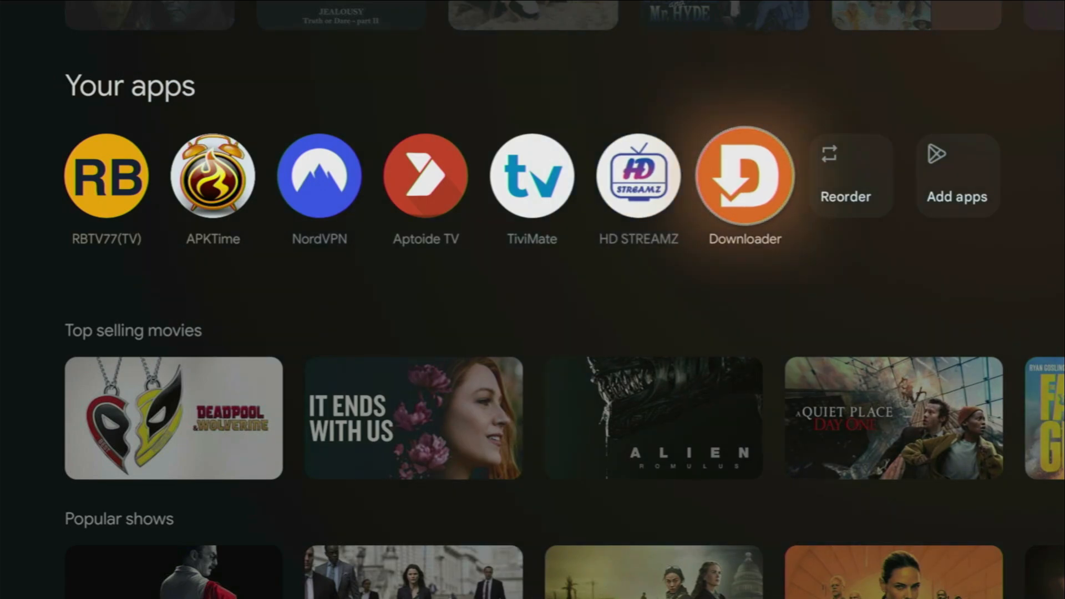
mouse_move(744, 175)
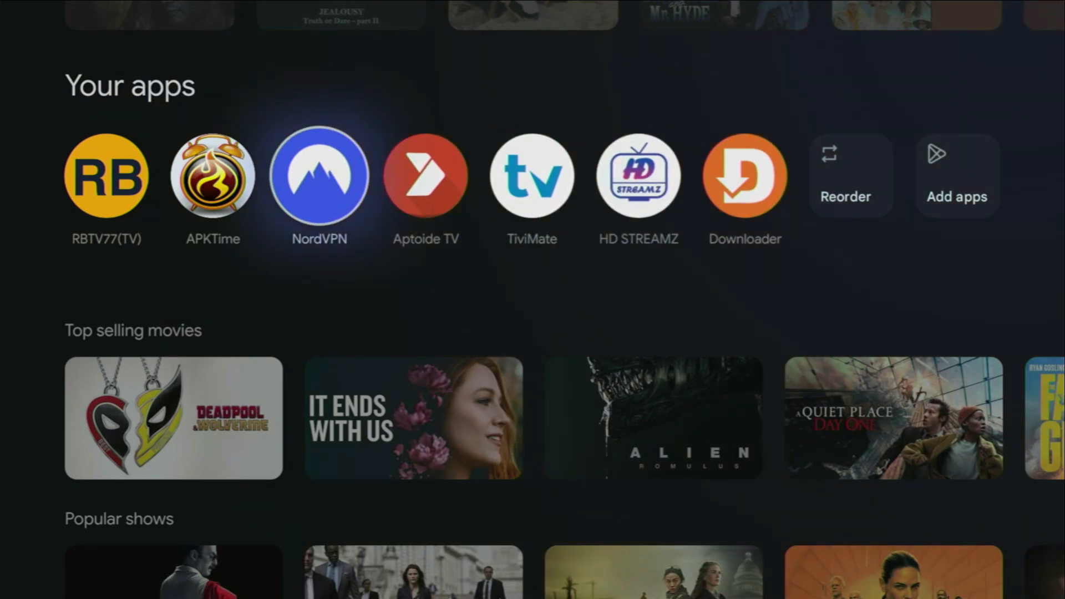
- Launch NordVPN, browse the Countries list and connect to Austria - Vienna #96
click(318, 175)
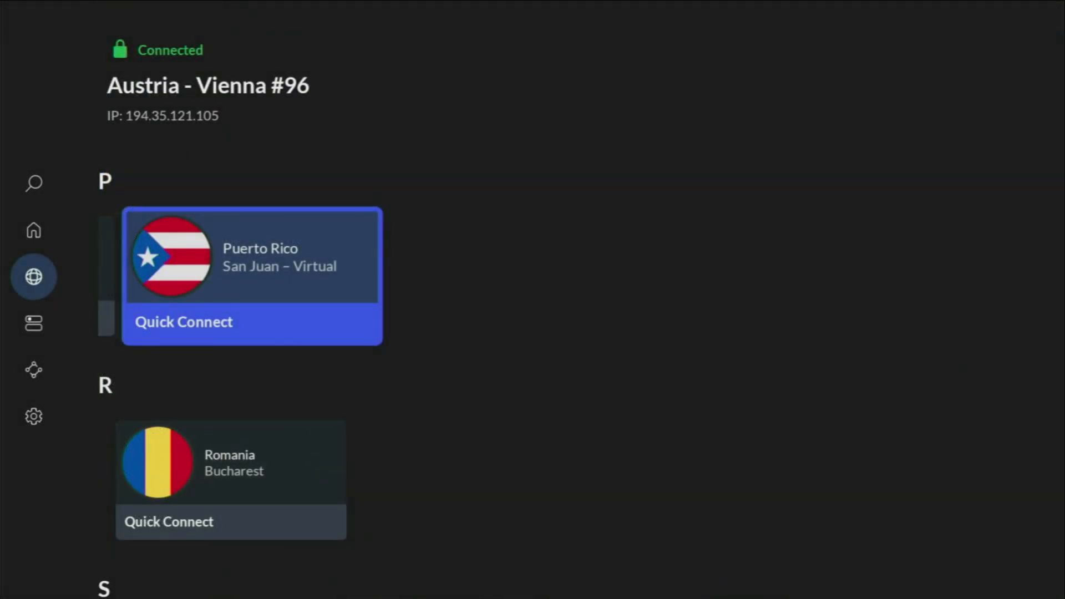
scroll(down, 3)
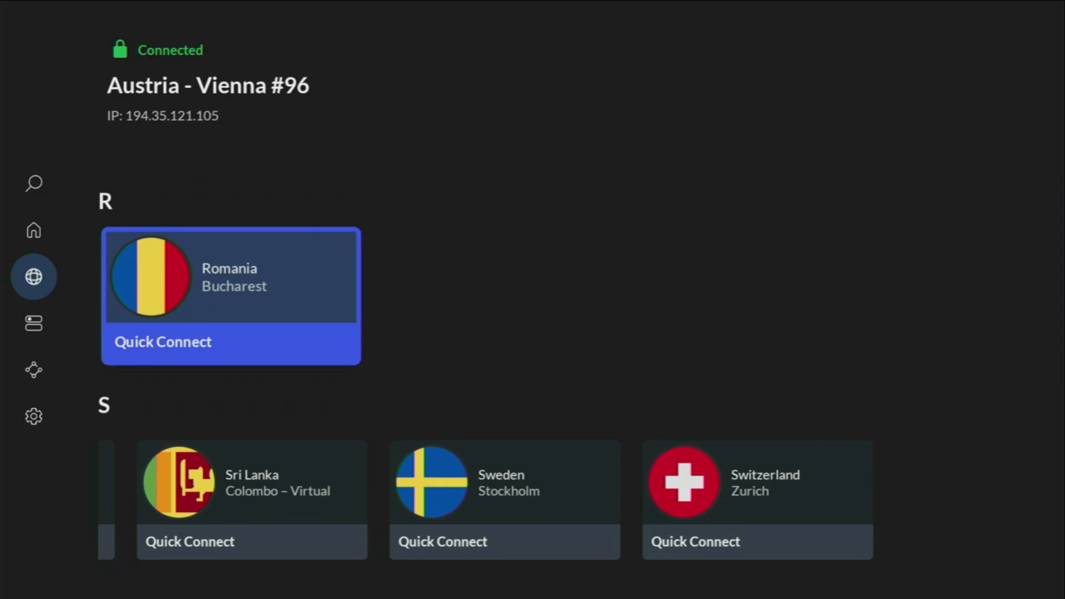
scroll(down, 3)
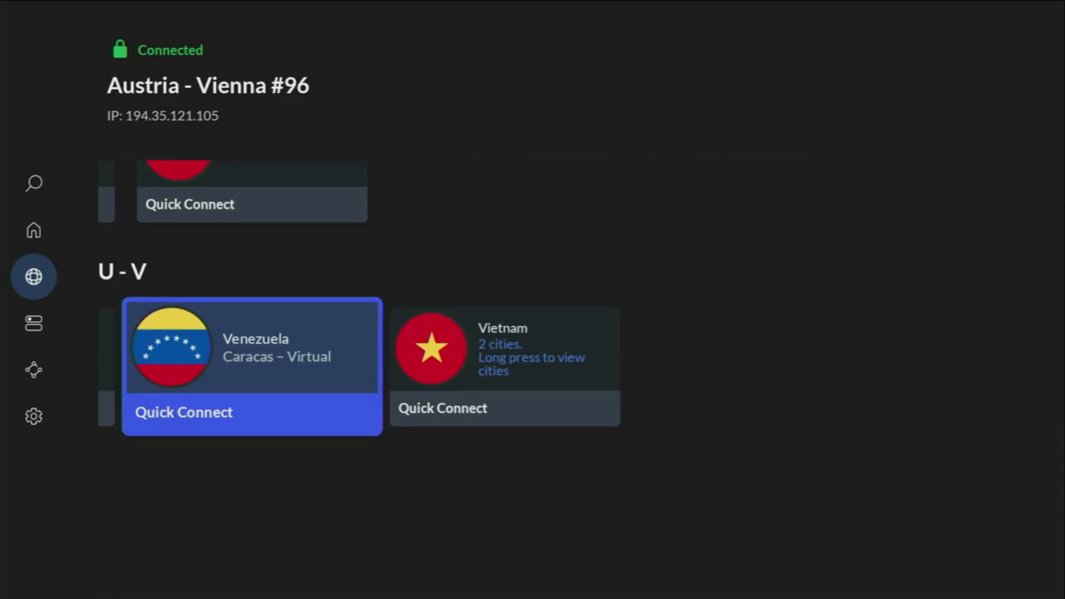
scroll(right, 3)
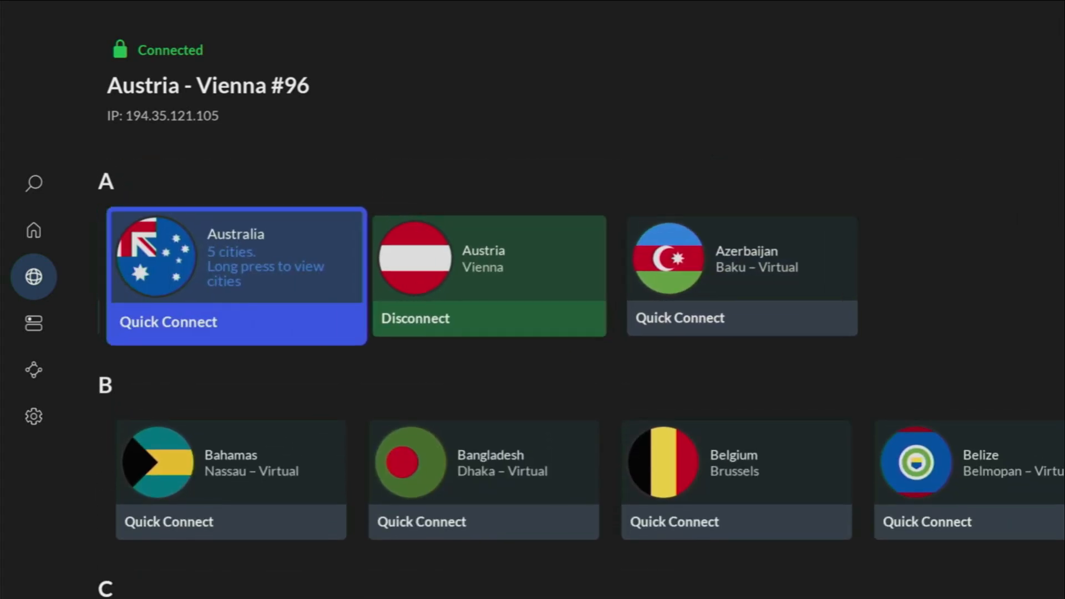
scroll(down, 3)
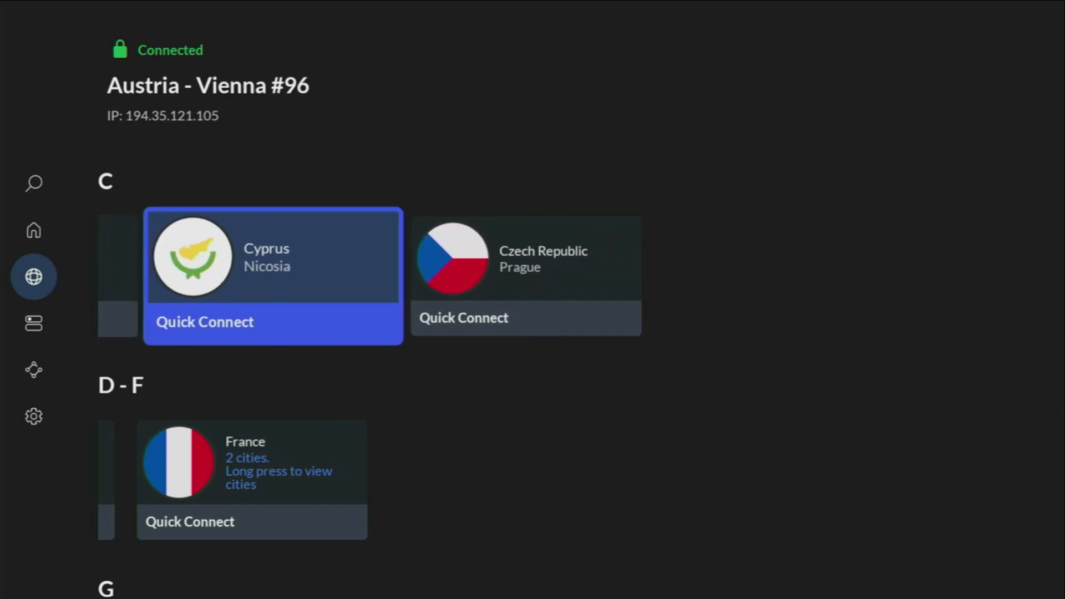
scroll(down, 3)
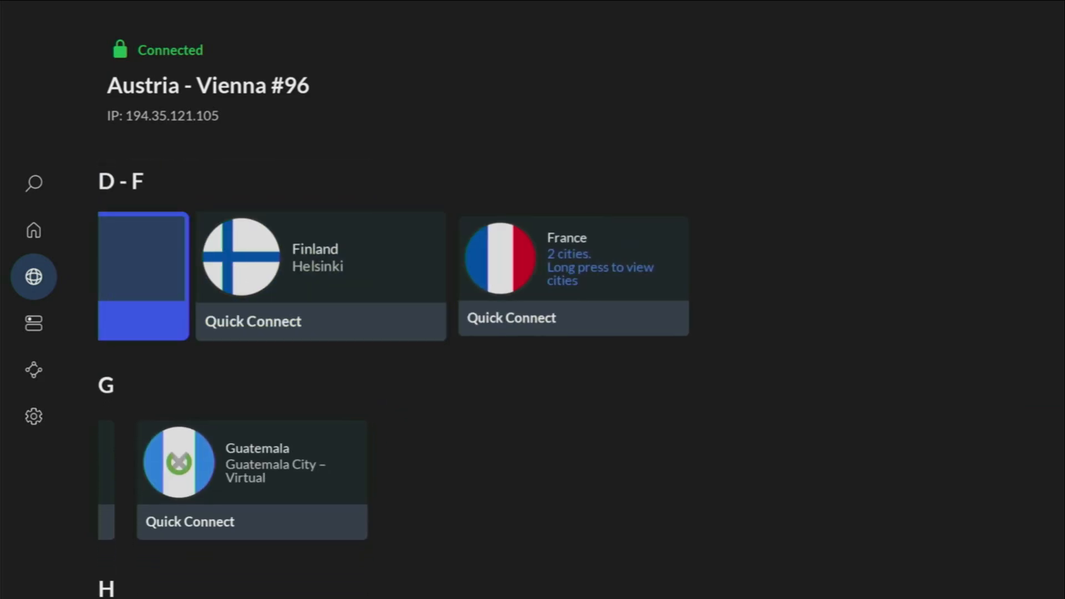
scroll(down, 3)
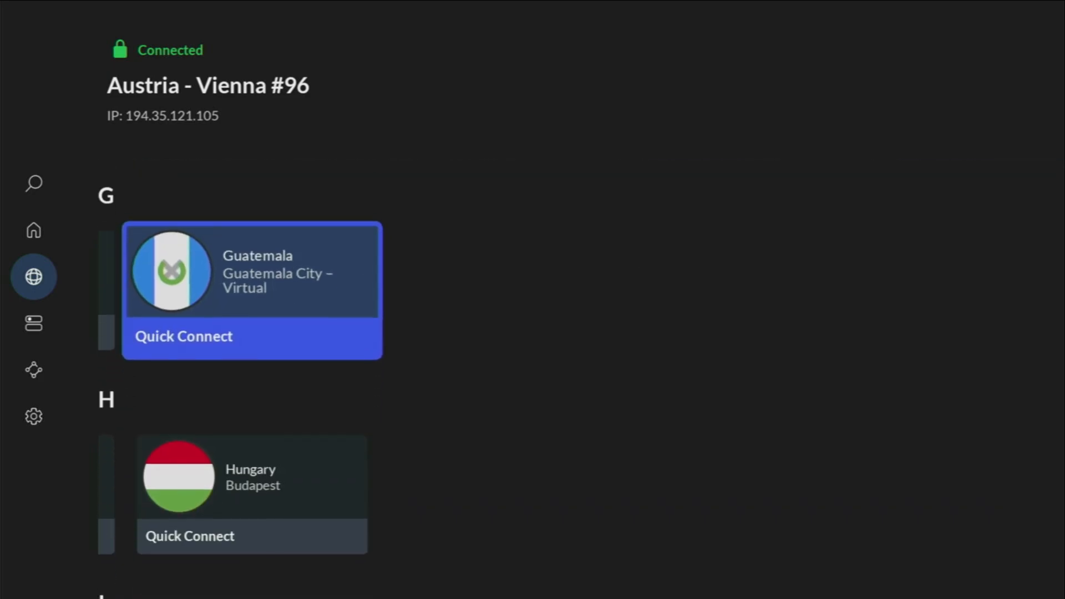
scroll(down, 3)
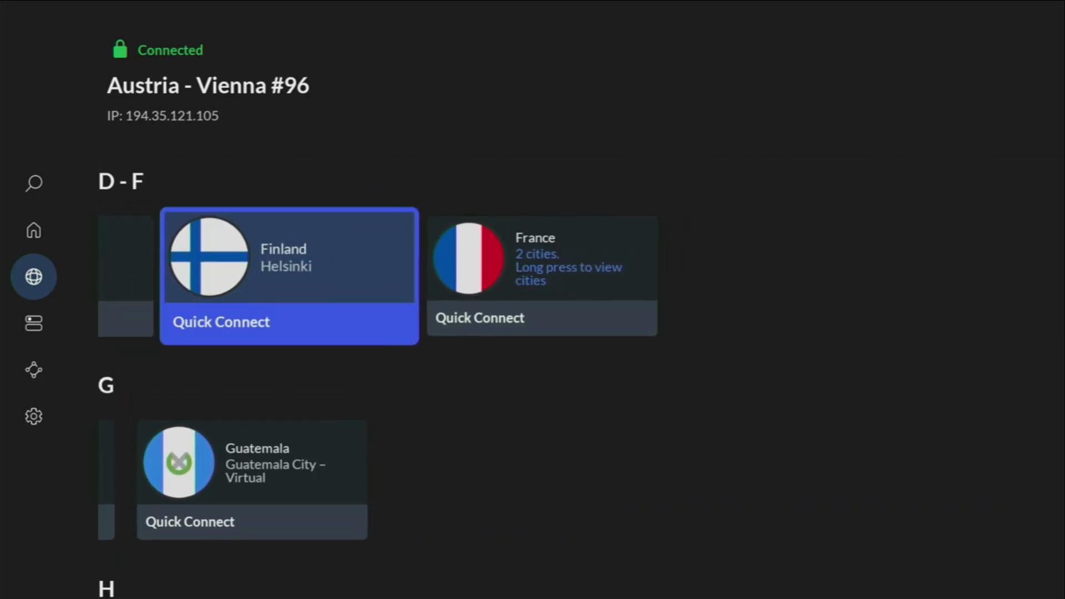
click(480, 317)
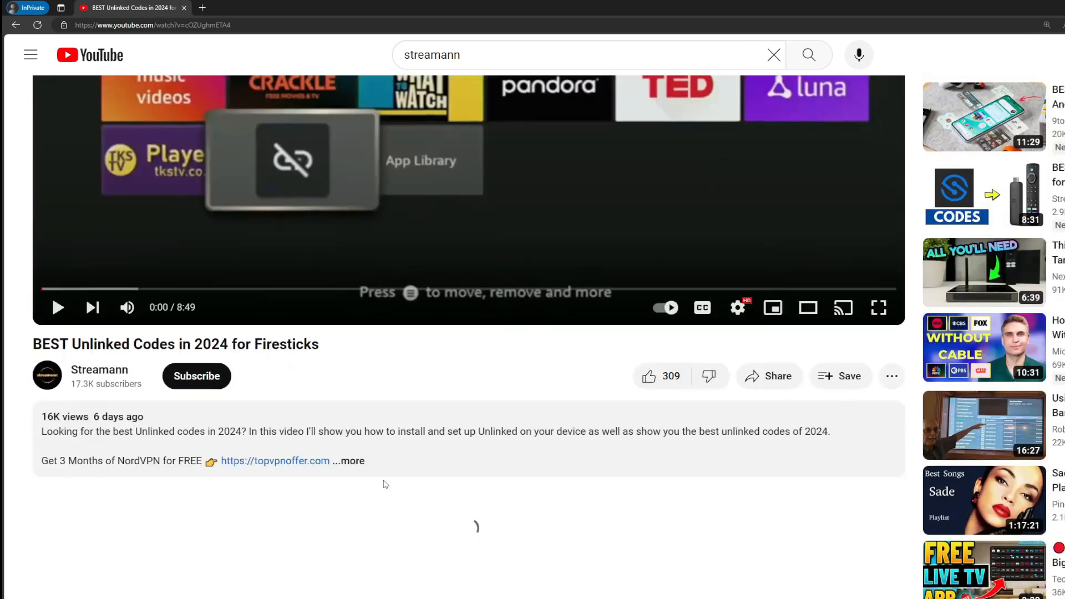
- Expand the video description and open the topvpnoffer.com link in the pinned comment
click(350, 461)
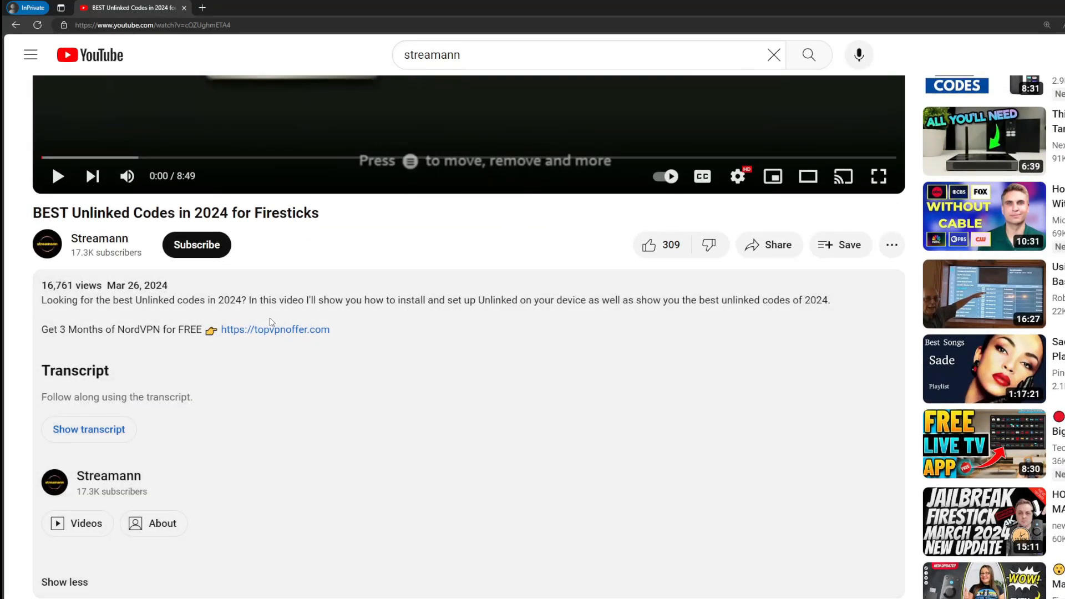
scroll(down, 3)
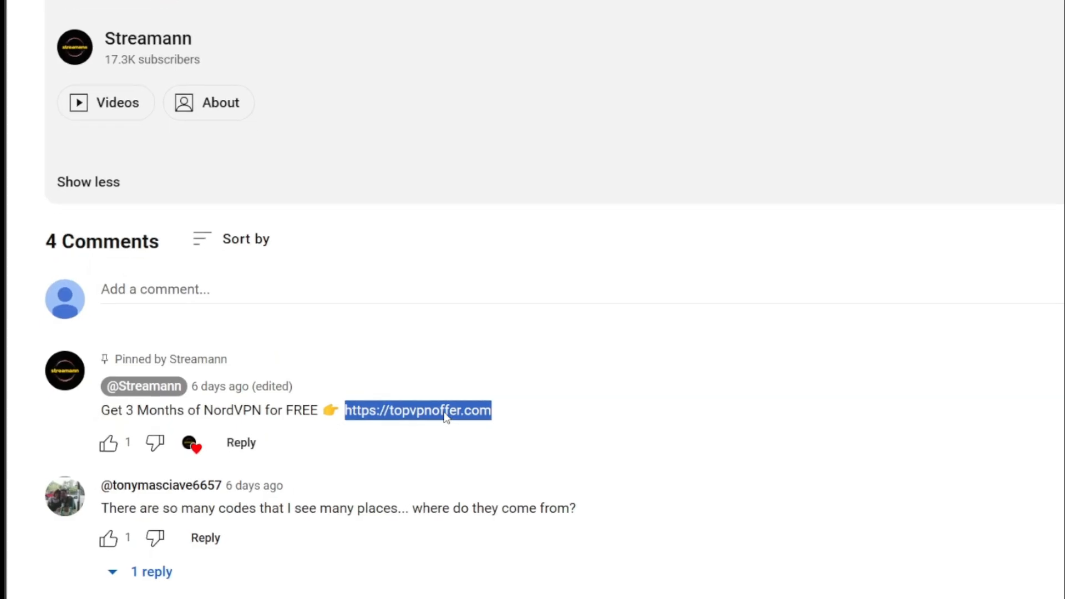
click(418, 411)
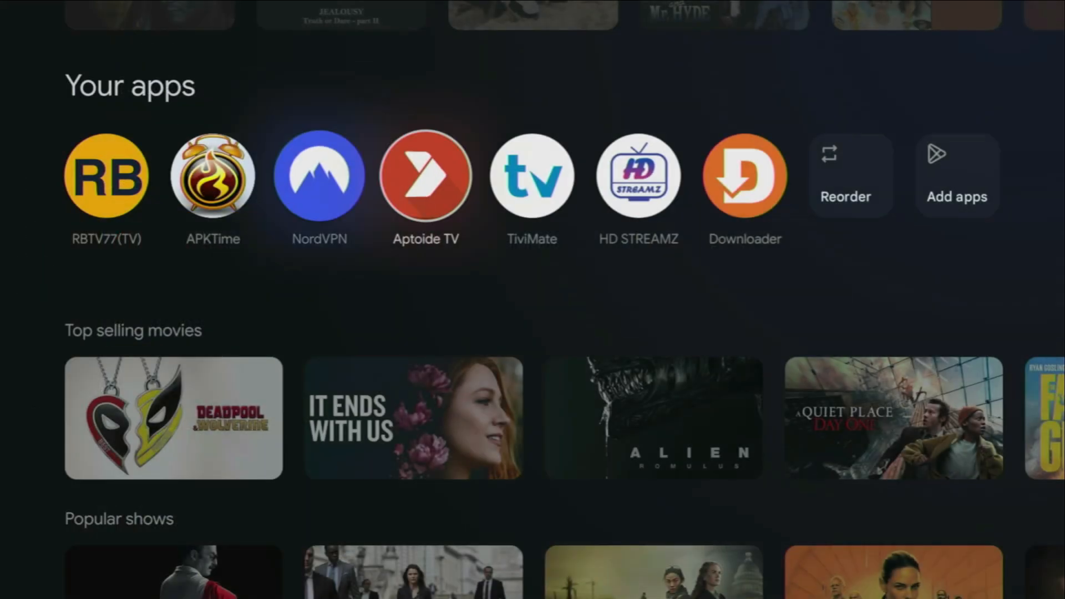
mouse_move(745, 175)
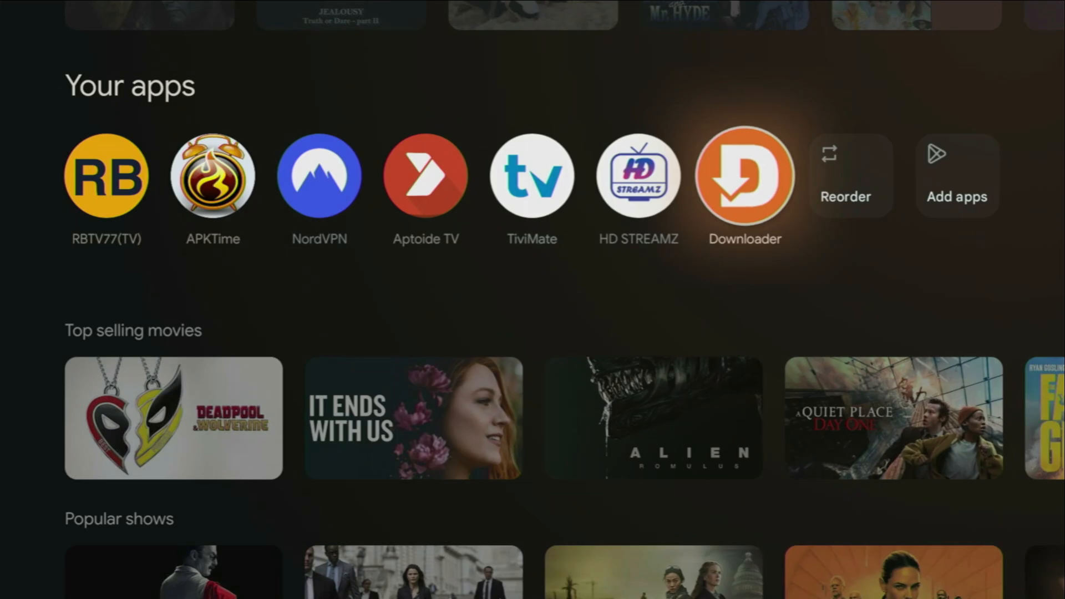
- Launch Downloader and enter short code 536472 in its URL field
click(743, 176)
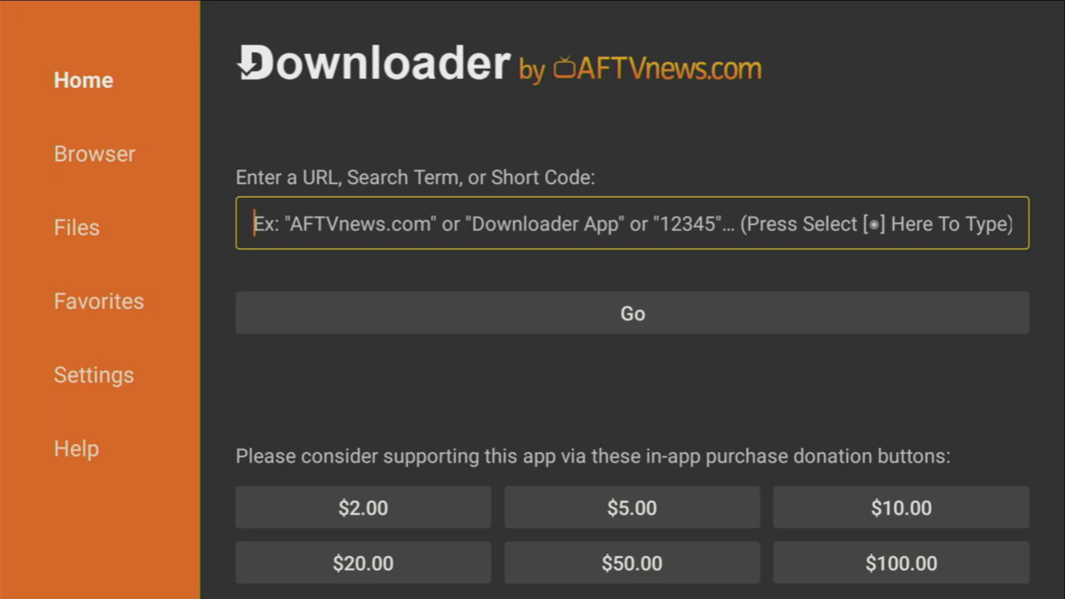
click(631, 223)
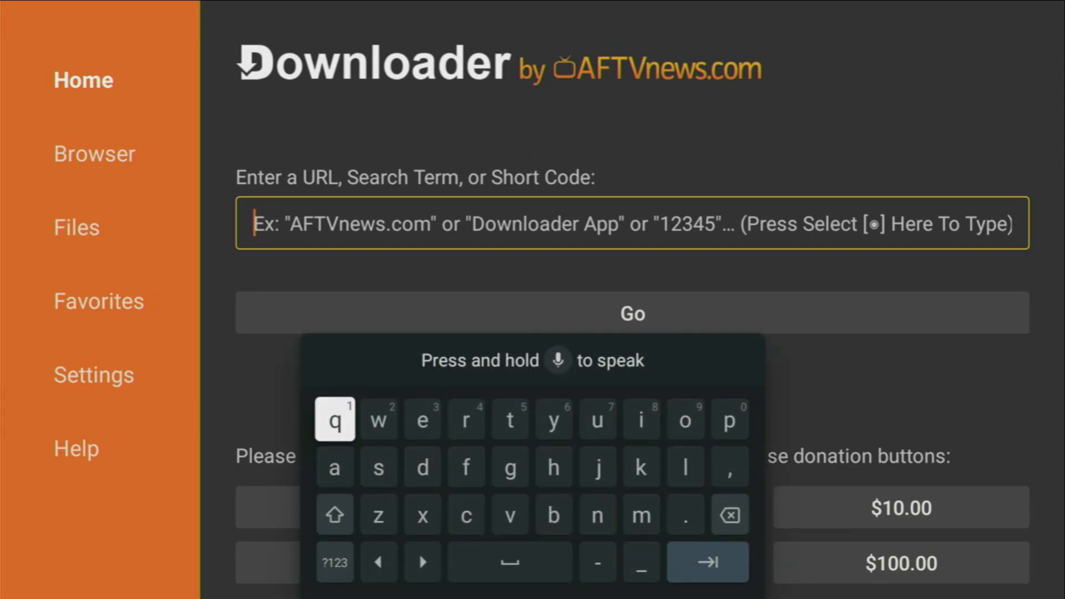
click(334, 562)
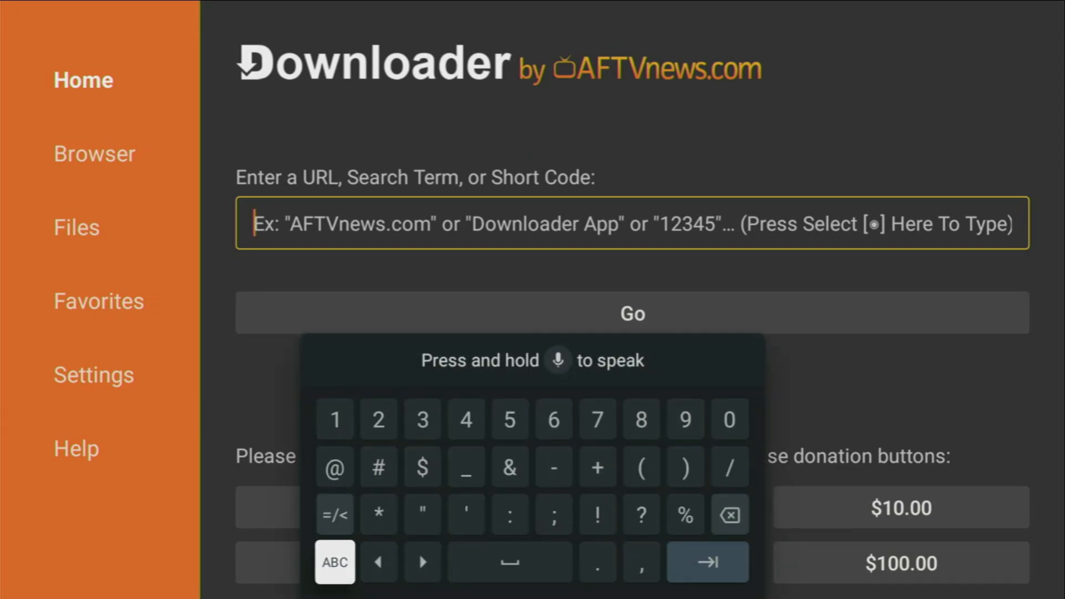
mouse_move(509, 418)
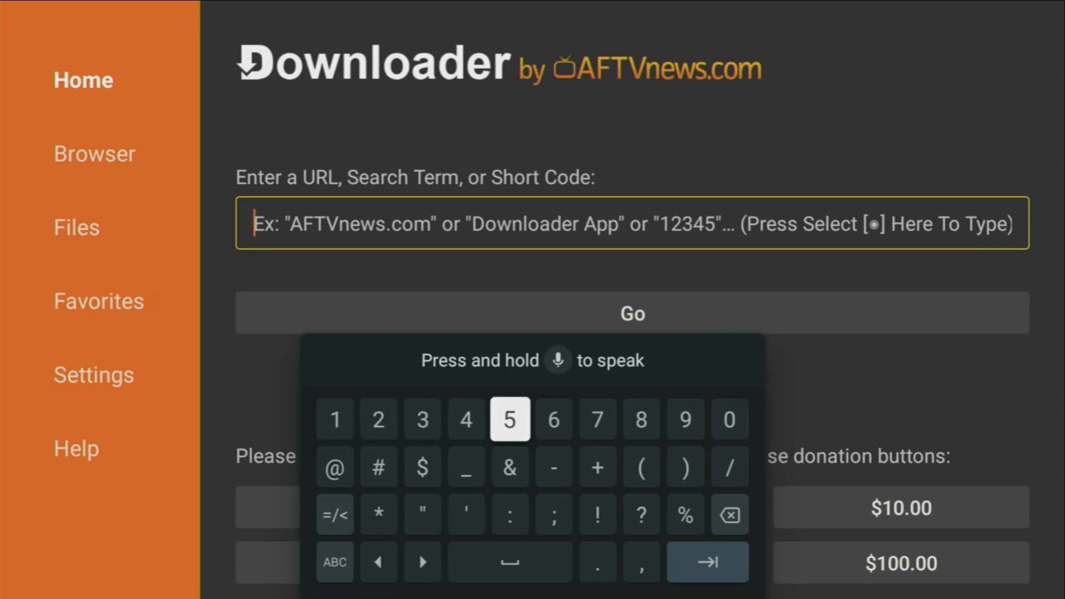
click(421, 419)
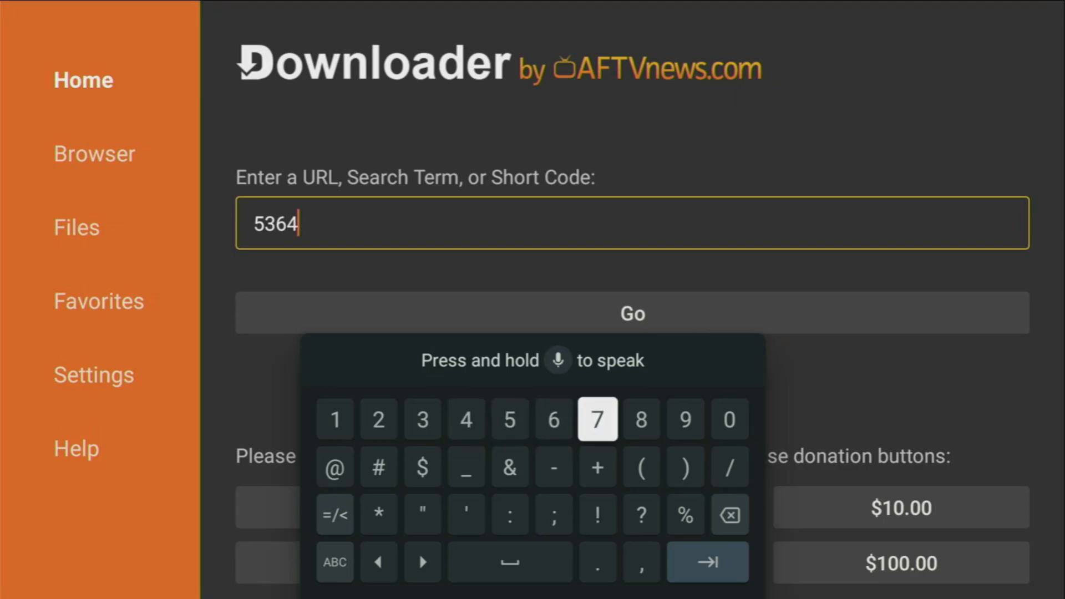
click(378, 418)
text(72)
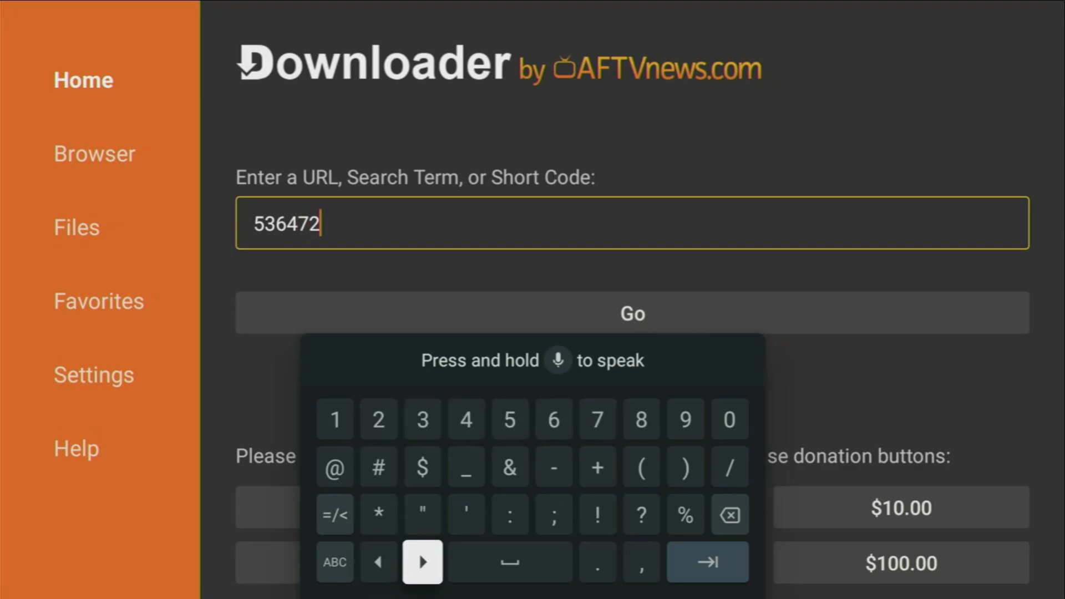
mouse_move(509, 562)
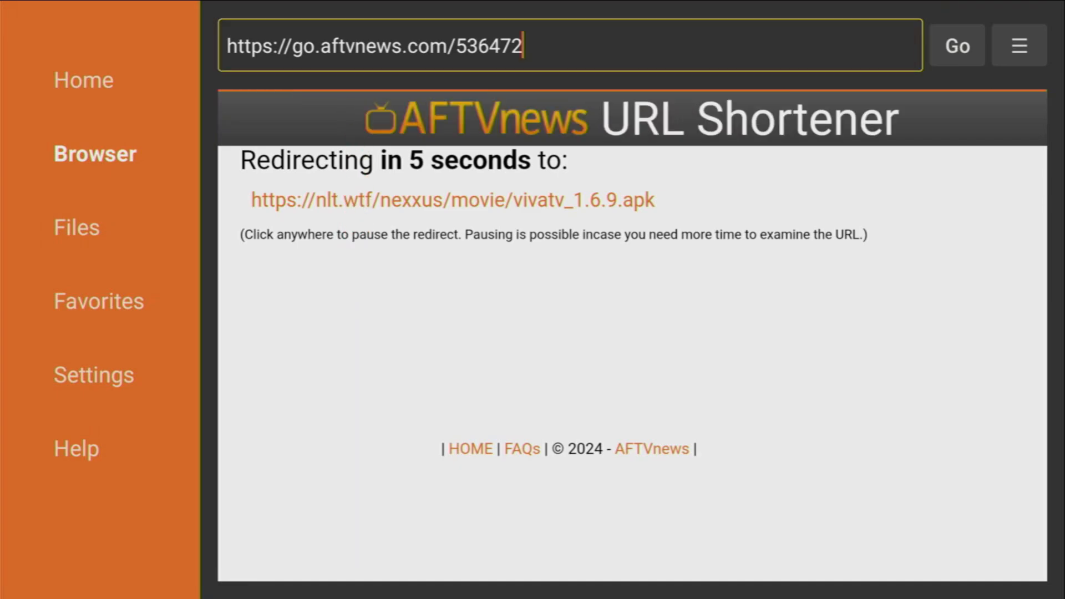
- Accept the privacy consent and proceed past the Dangerous site warning so vivatv_1.6.9.apk downloads
click(1018, 46)
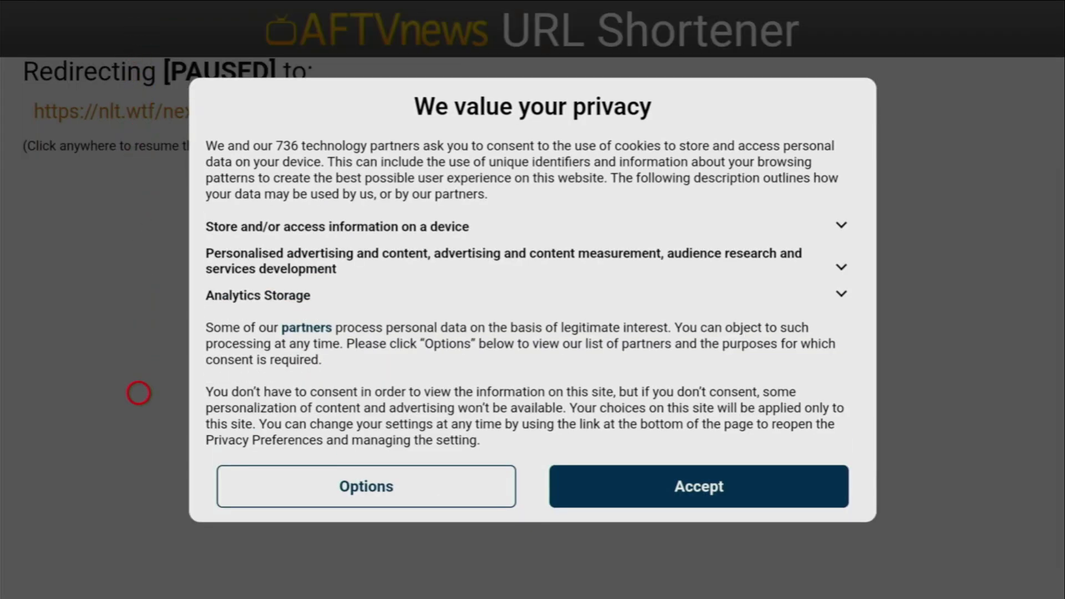
click(697, 486)
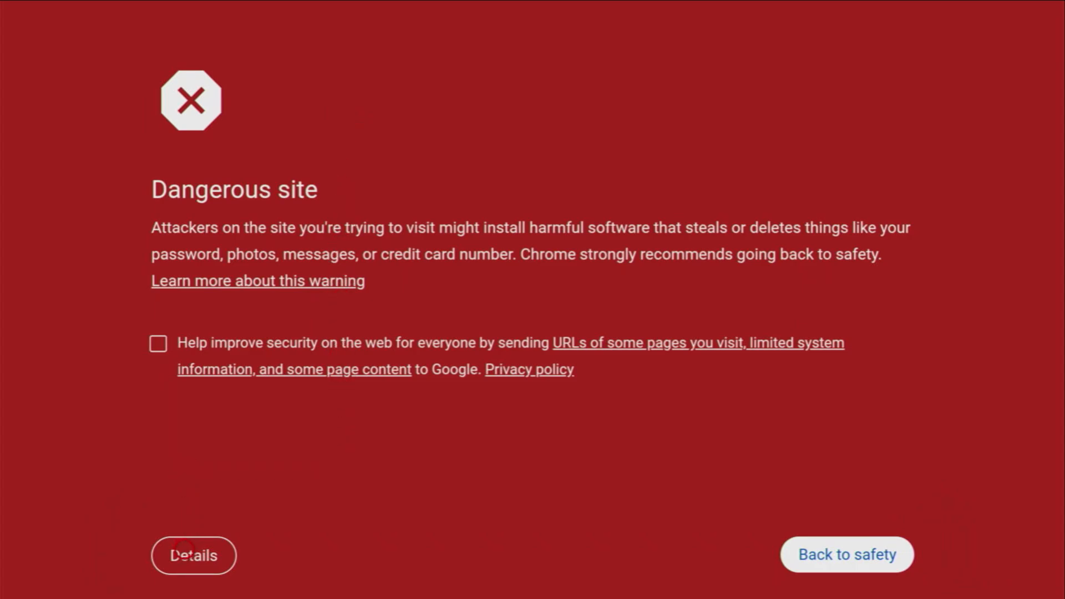
click(193, 555)
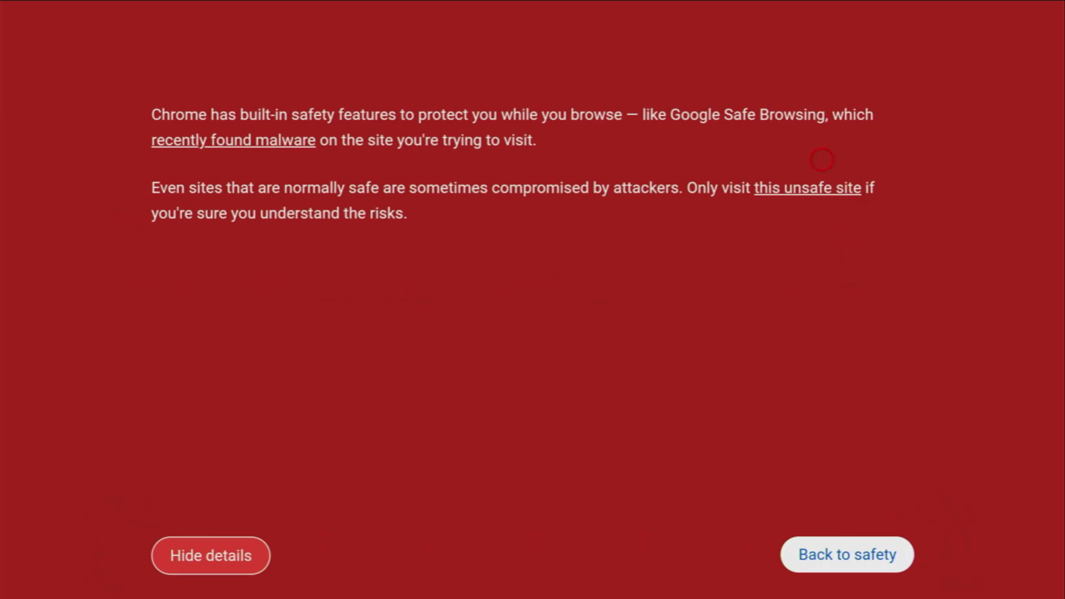
click(807, 188)
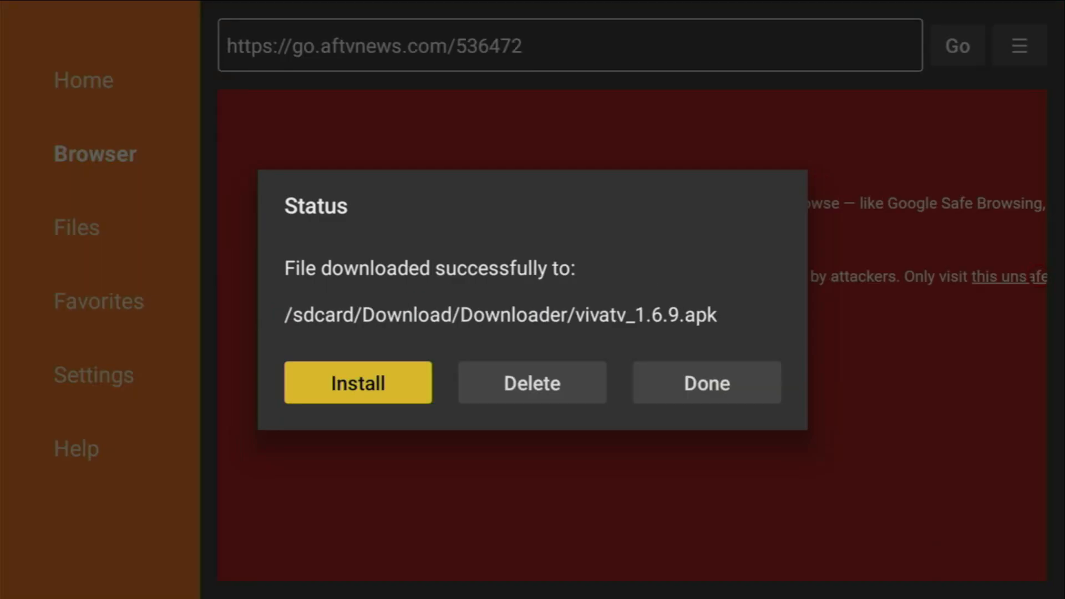
- Start the VivaTV install and grant Downloader the Install unknown apps permission
click(358, 383)
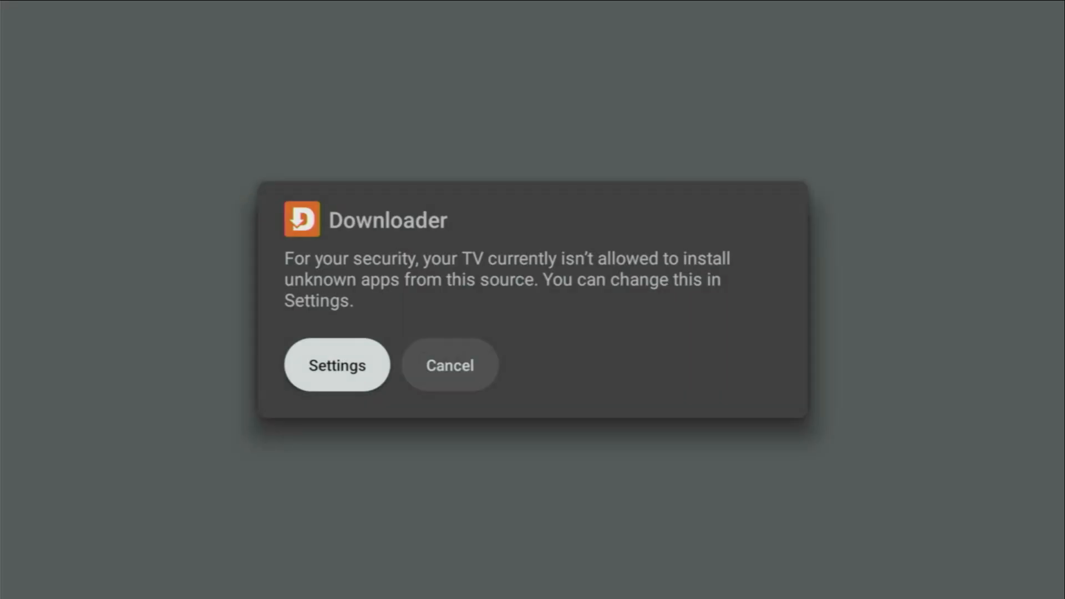
click(338, 365)
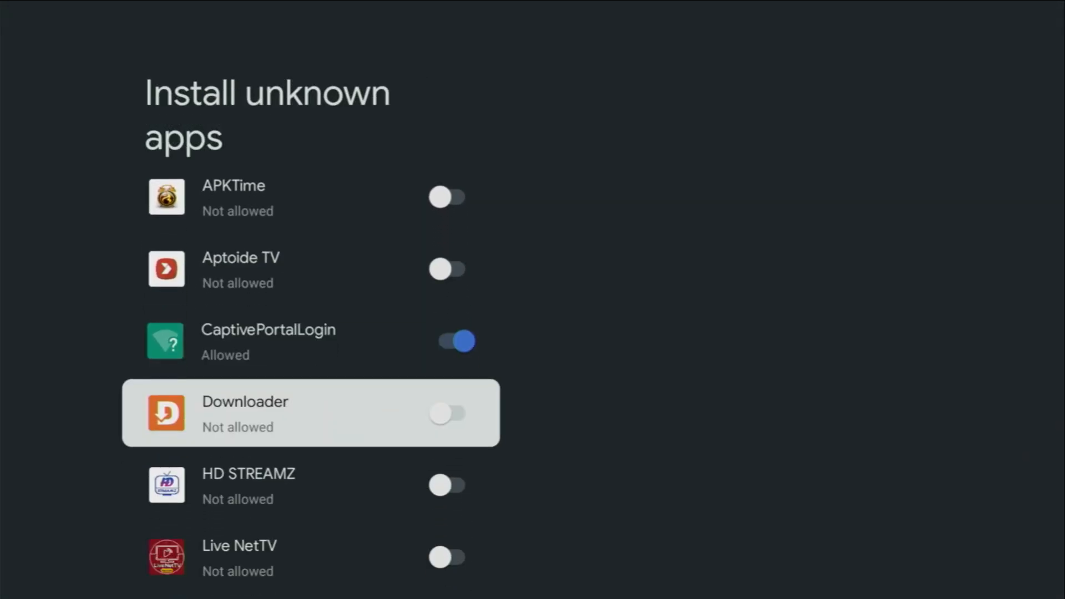
click(447, 413)
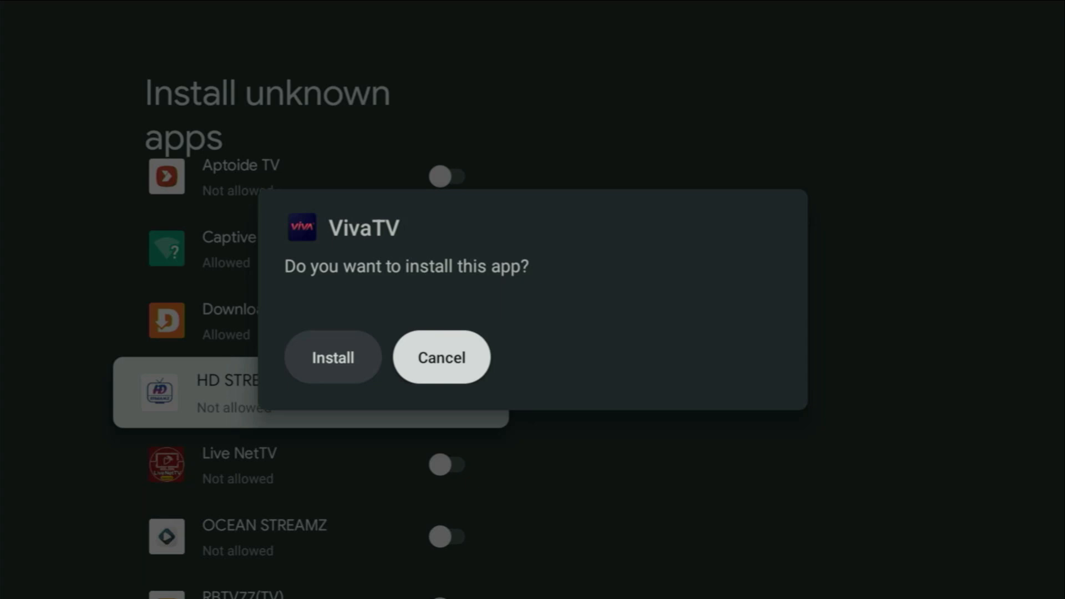
- Install VivaTV, dismiss the Play Protect warning and return to Downloader's download status
click(332, 357)
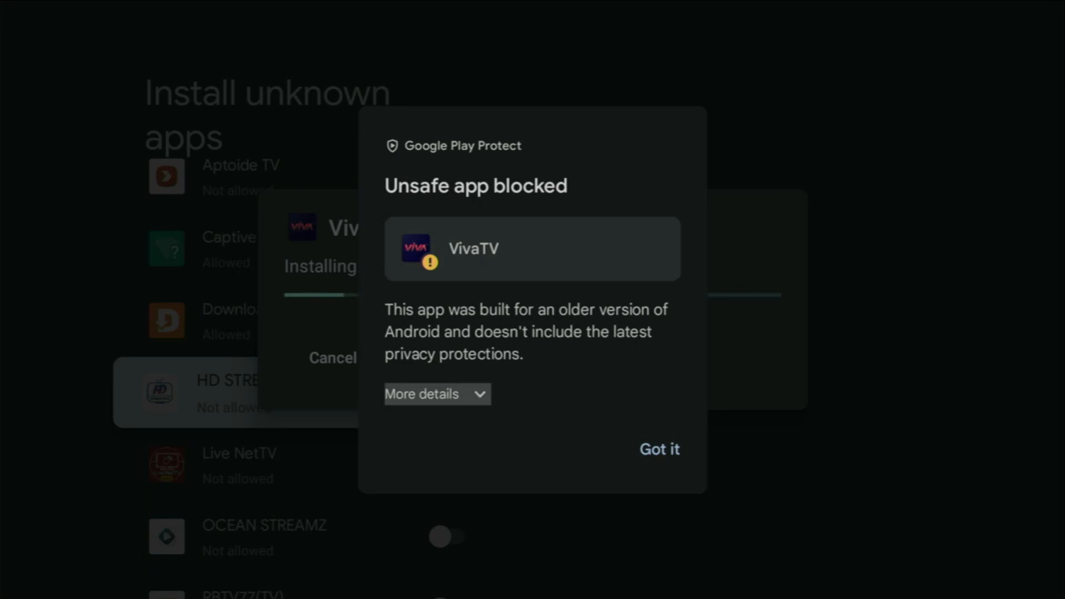
click(657, 450)
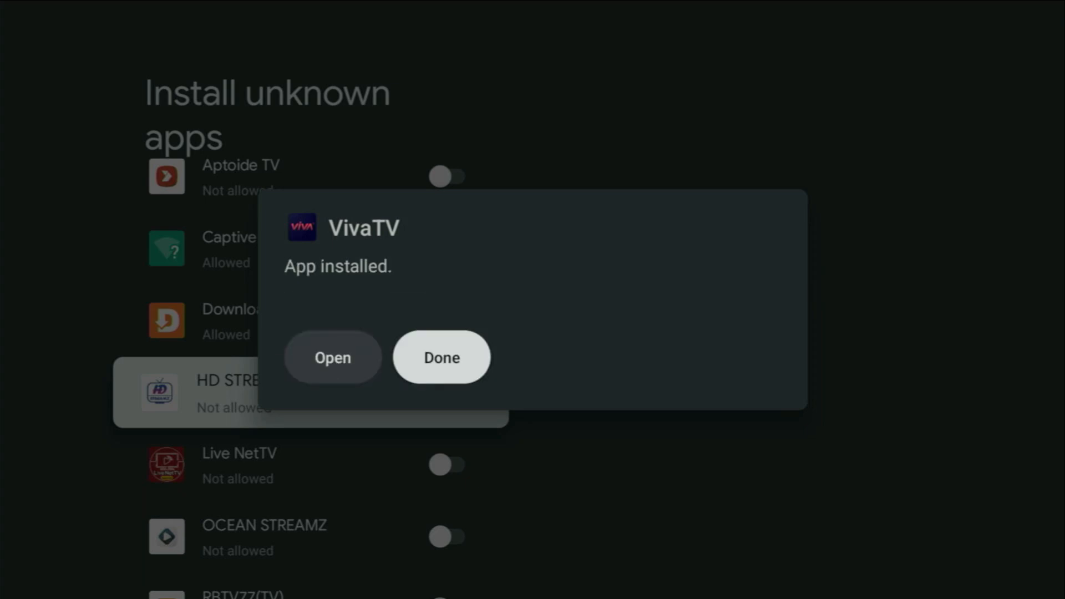
click(440, 357)
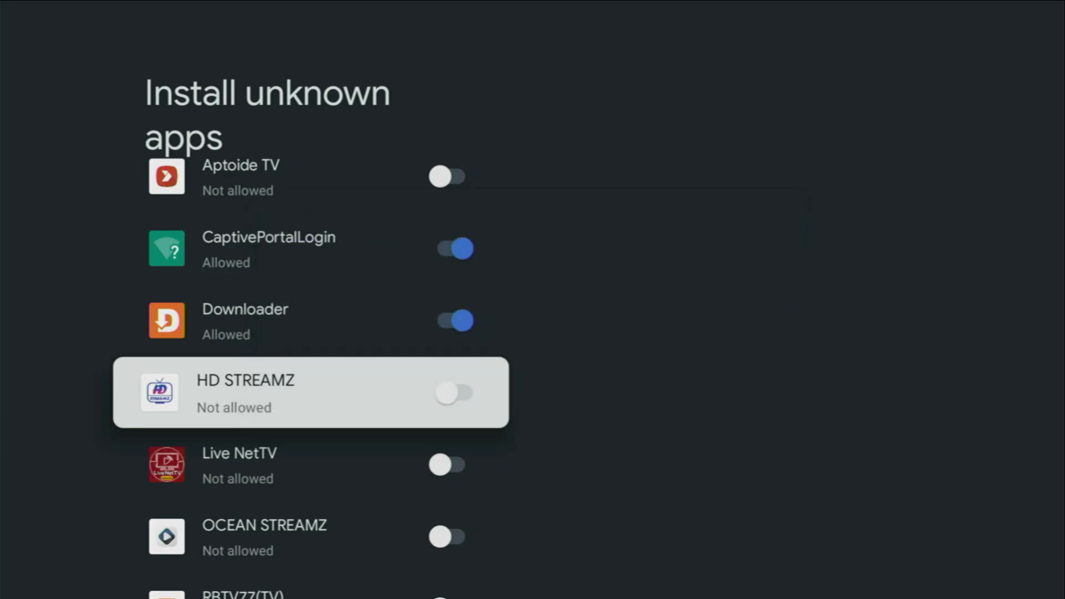
scroll(down, 3)
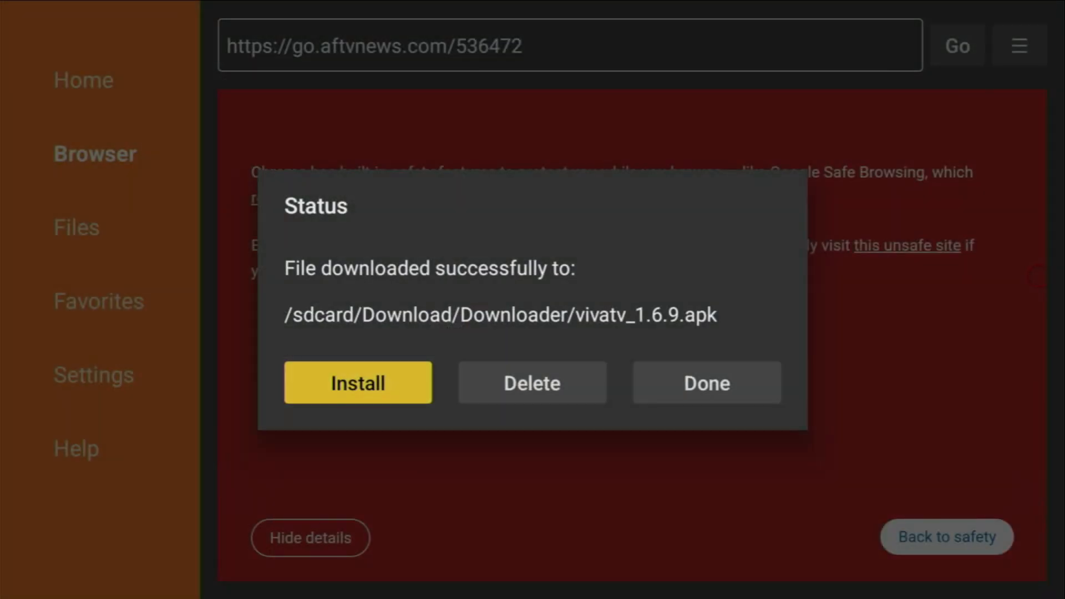
- Delete the downloaded vivatv_1.6.9.apk and confirm the deletion
click(531, 382)
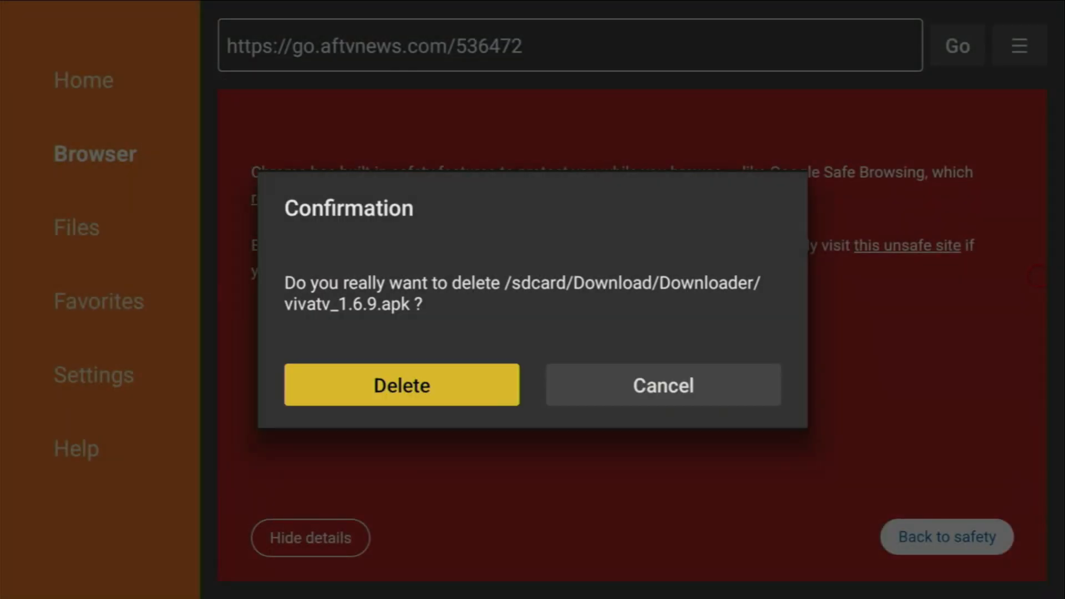
click(401, 385)
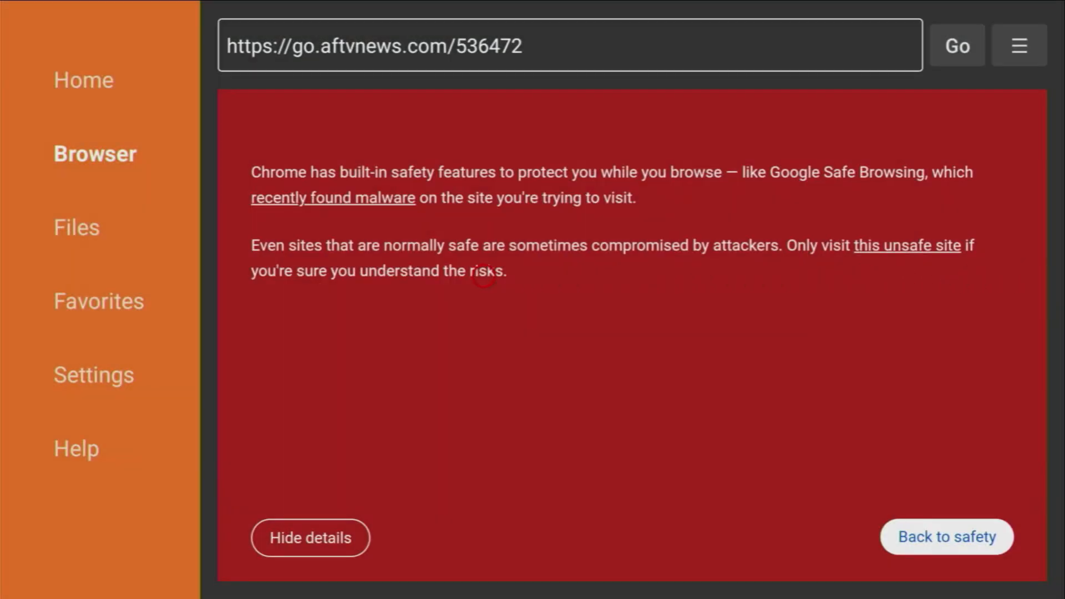